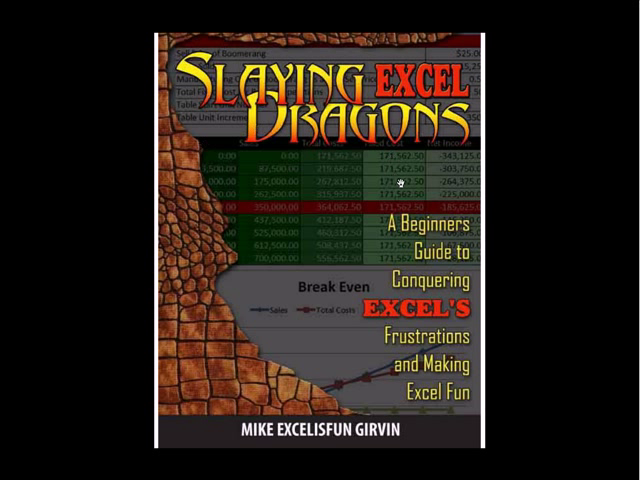
pyautogui.moveTo(340, 48)
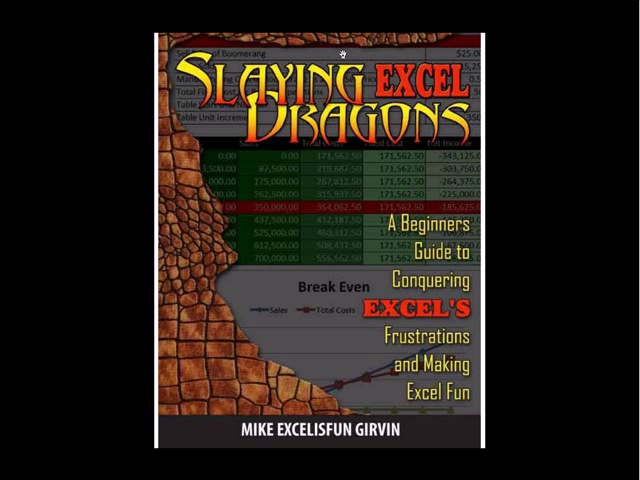
pyautogui.moveTo(365, 318)
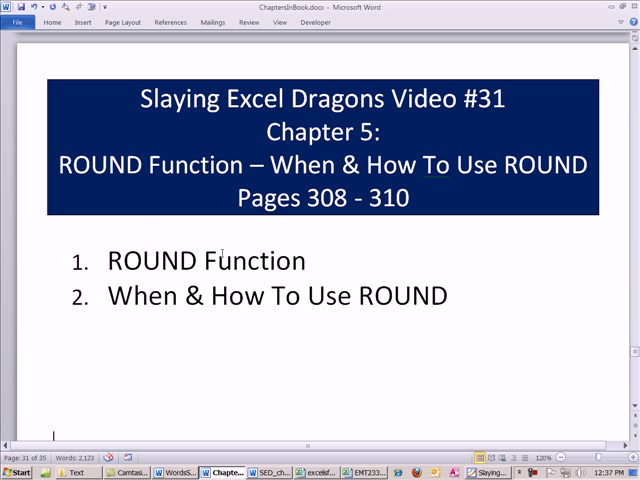
pyautogui.moveTo(384, 275)
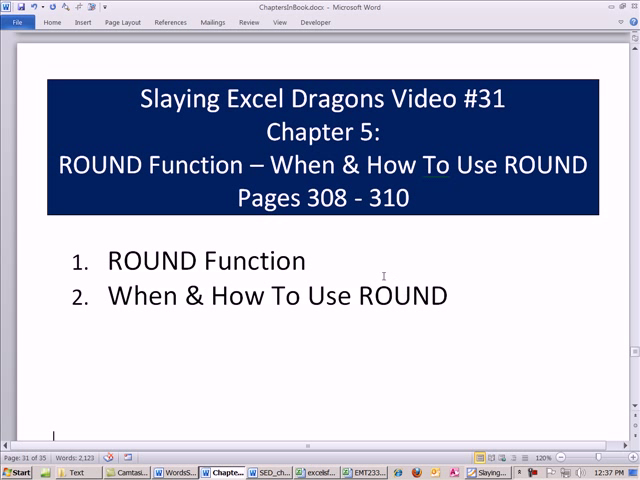
pyautogui.moveTo(318, 328)
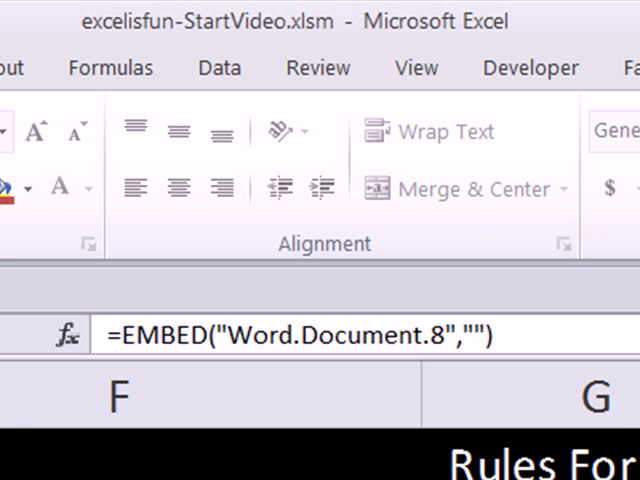
pyautogui.moveTo(78, 38)
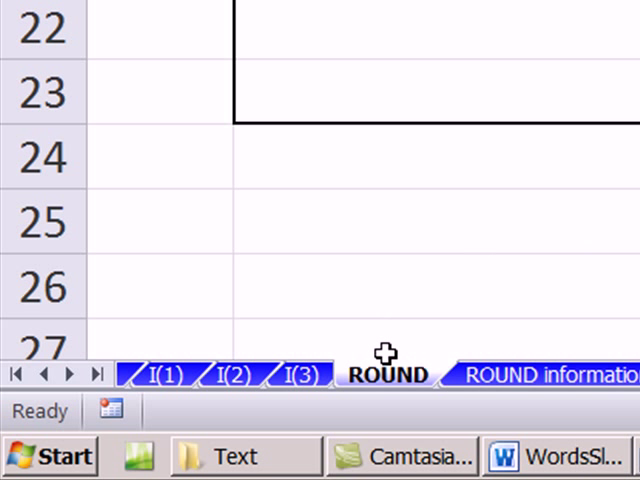
# Step: Enter taxes 1.85, 3.74, 2.88, 3.53 in C10:C13 and total them with =SUM(C10:C13)
pyautogui.click(388, 374)
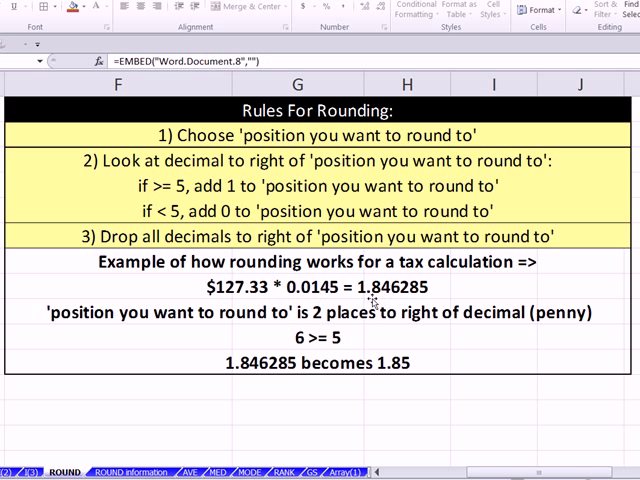
pyautogui.moveTo(396, 289)
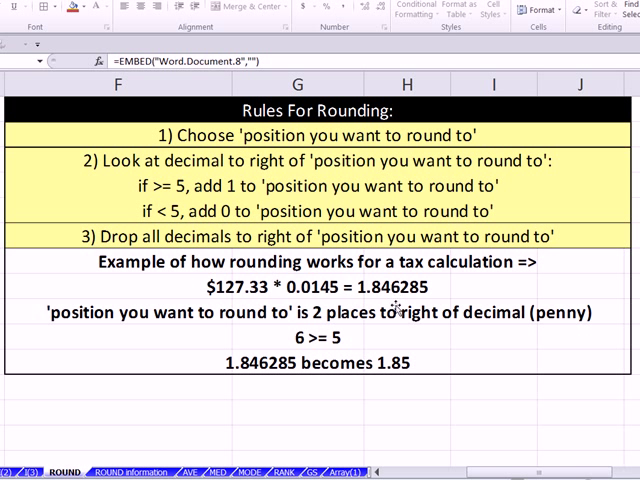
pyautogui.moveTo(395, 335)
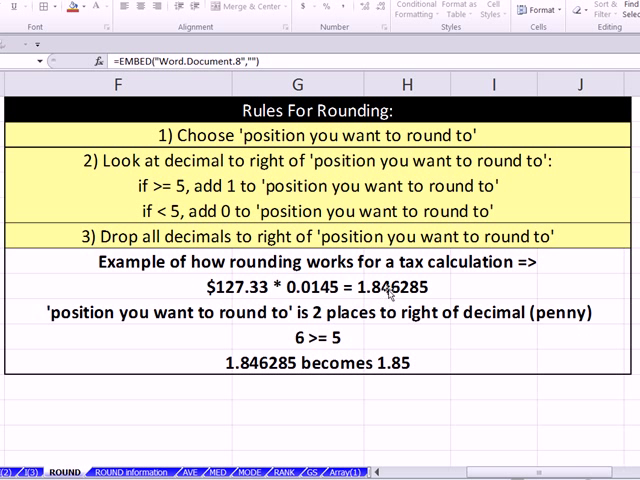
pyautogui.moveTo(390, 300)
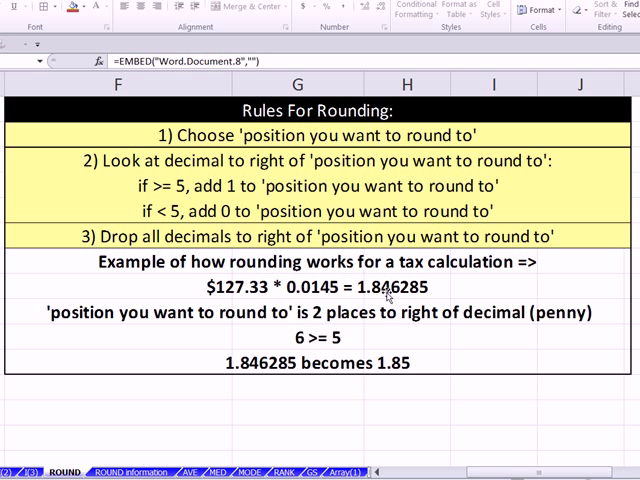
pyautogui.moveTo(390, 312)
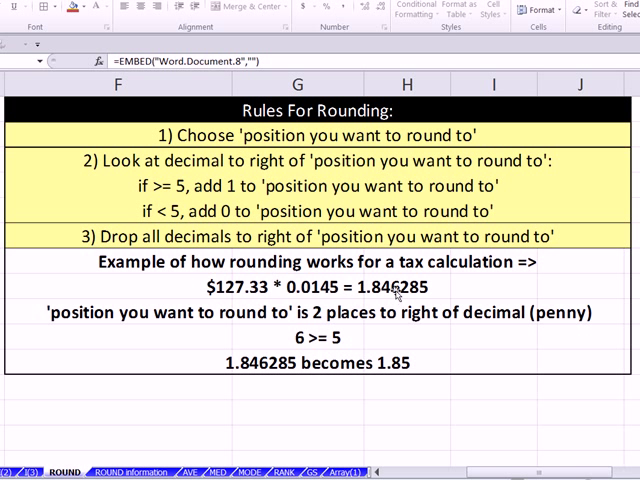
pyautogui.moveTo(392, 293)
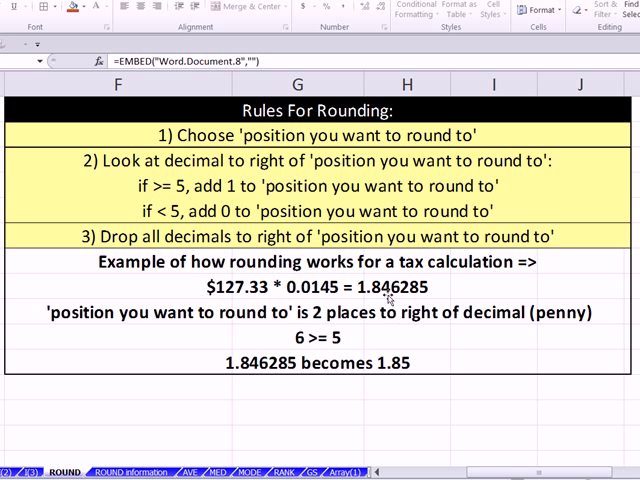
pyautogui.moveTo(393, 297)
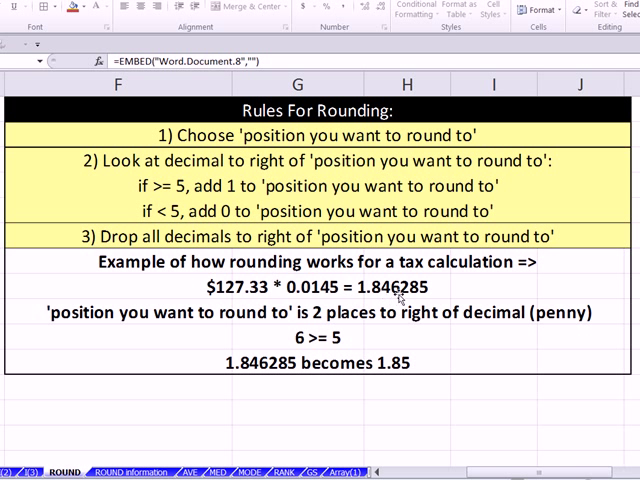
pyautogui.moveTo(393, 312)
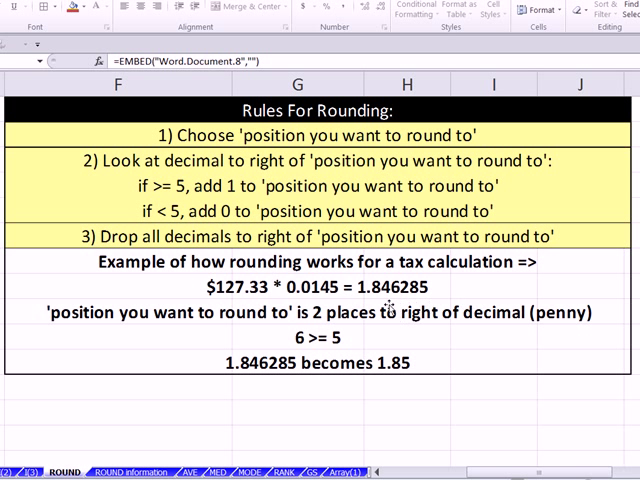
pyautogui.moveTo(368, 372)
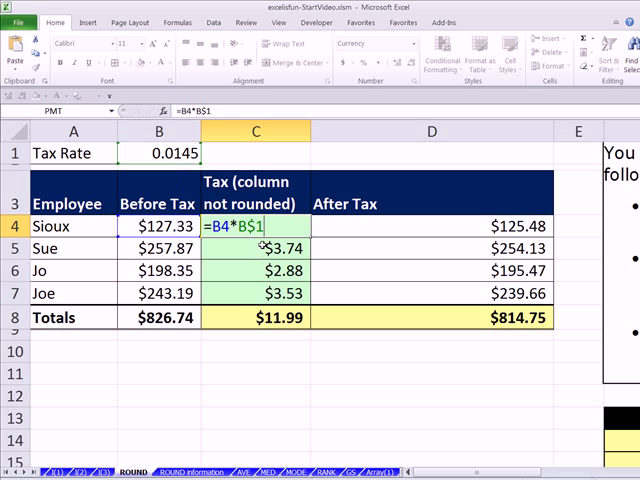
pyautogui.press('Return')
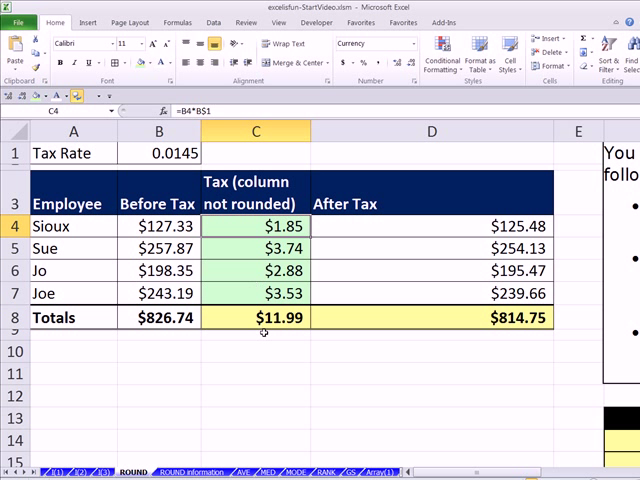
pyautogui.click(272, 351)
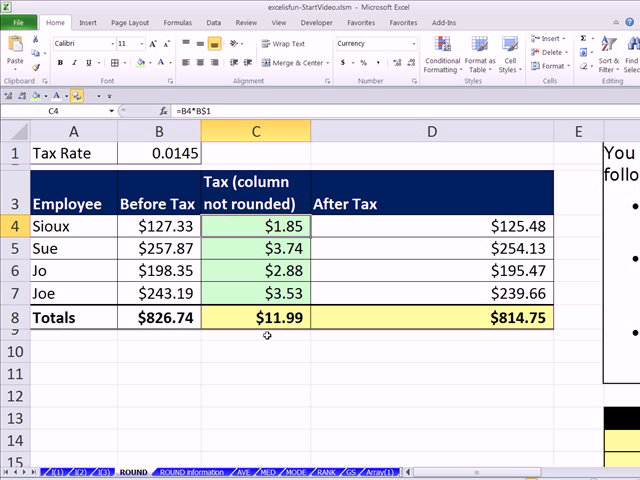
pyautogui.moveTo(249, 231)
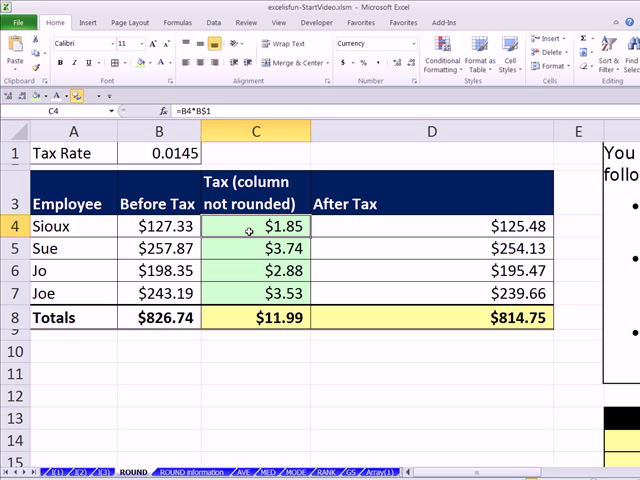
pyautogui.click(258, 352)
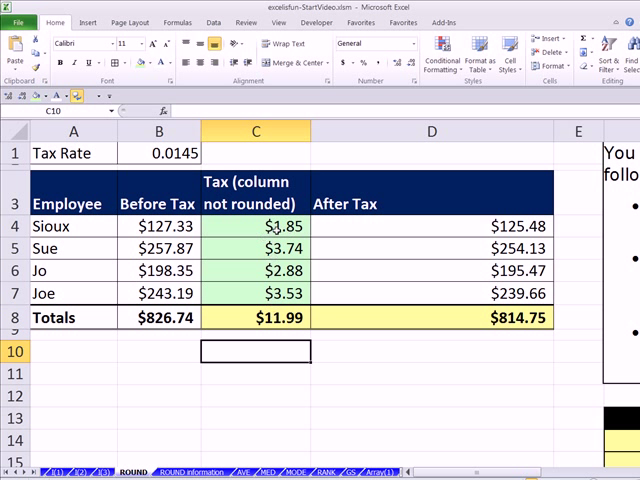
pyautogui.write('1')
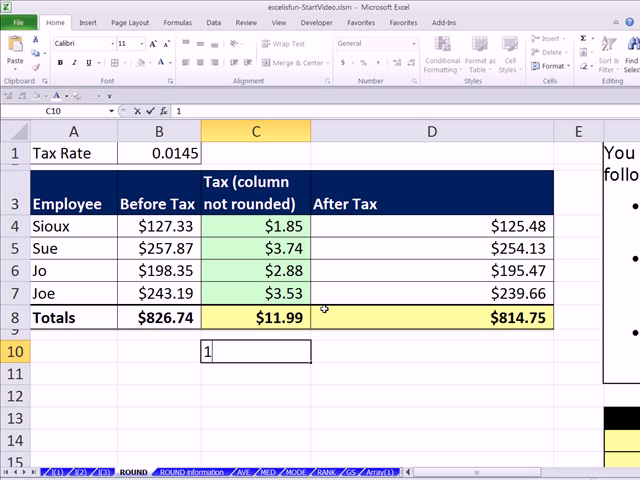
pyautogui.write('.85')
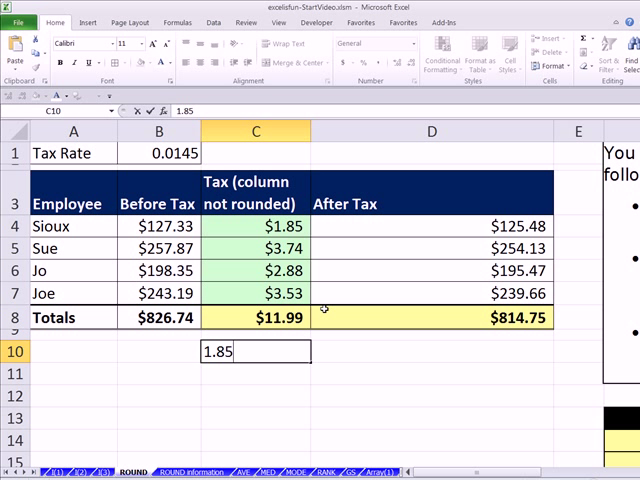
pyautogui.press('Return')
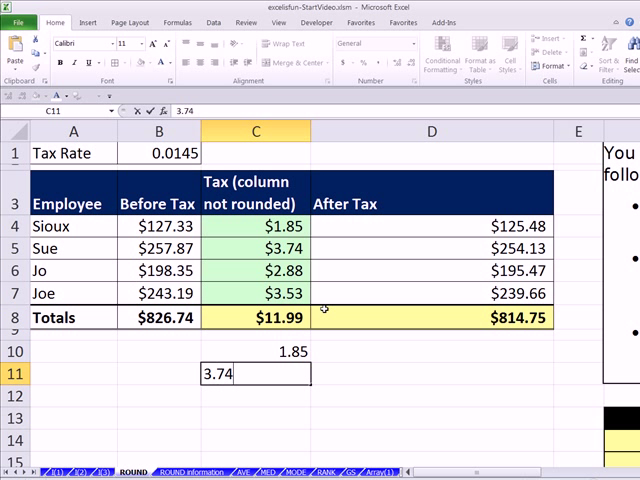
pyautogui.press('Return')
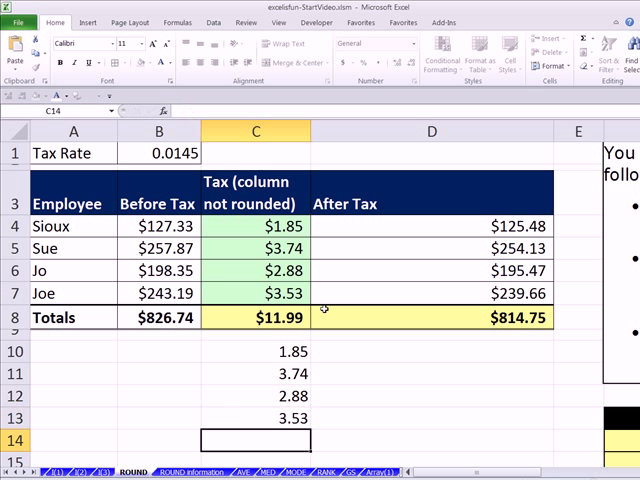
pyautogui.write('=SUM(C10:C13)')
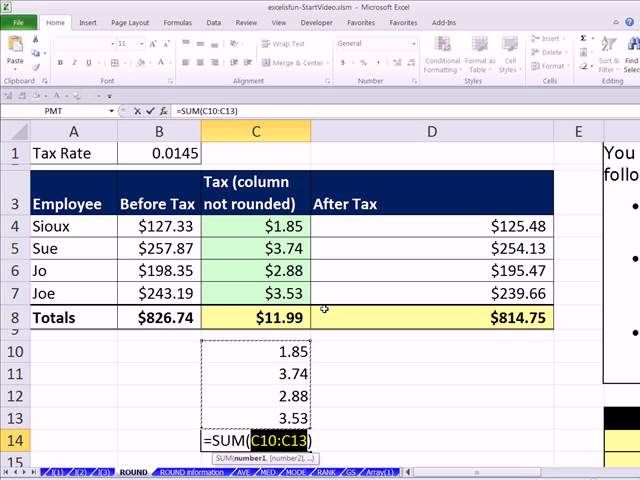
pyautogui.press('Return')
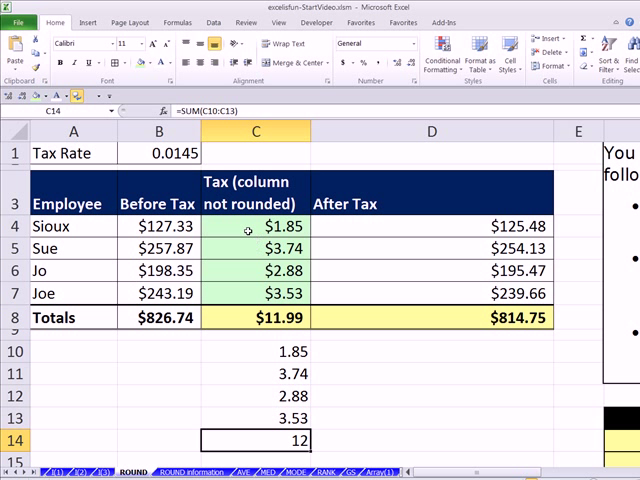
pyautogui.click(265, 226)
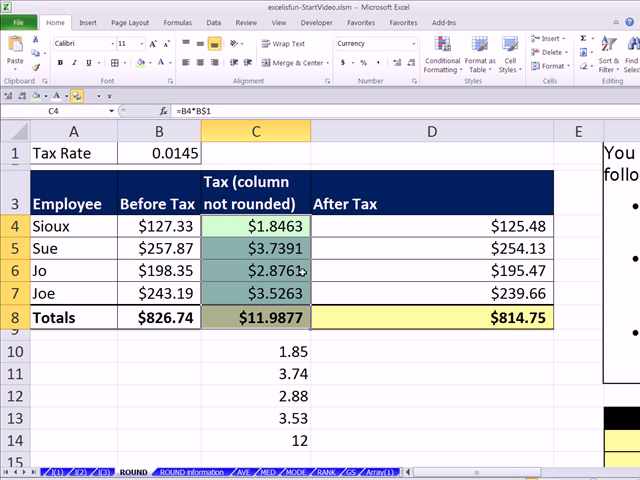
pyautogui.click(262, 246)
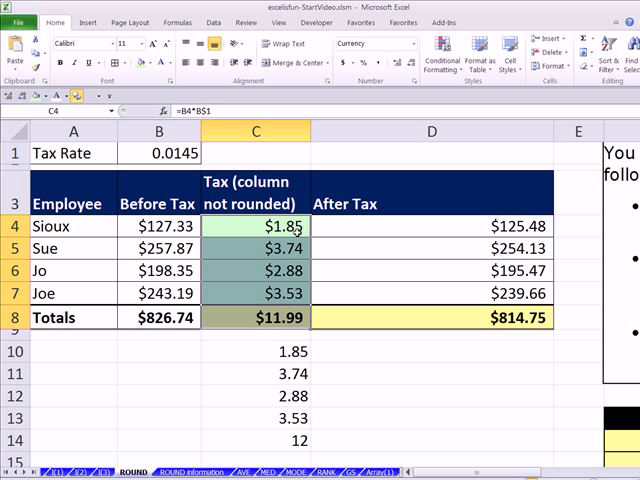
pyautogui.moveTo(344, 285)
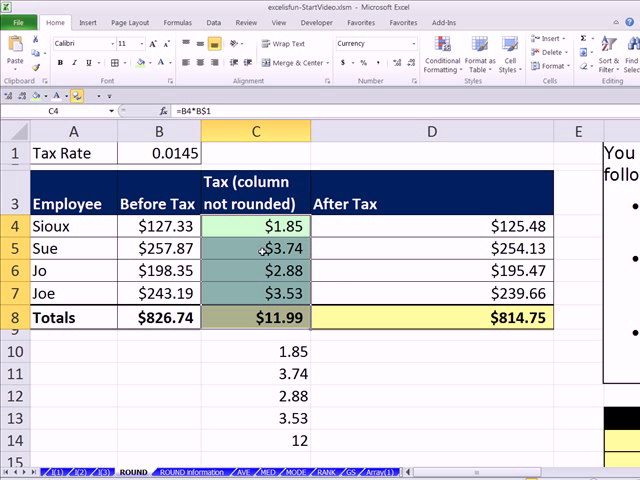
# Step: Delete the C8 tax total, then select the tax amounts to show four decimals ($11.9877)
pyautogui.click(272, 317)
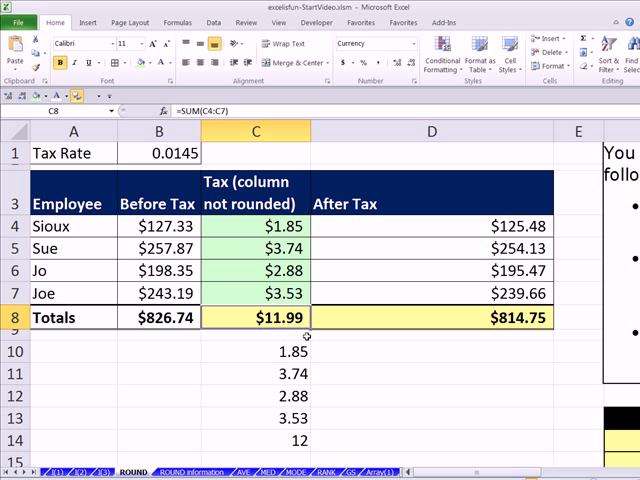
pyautogui.press('Delete')
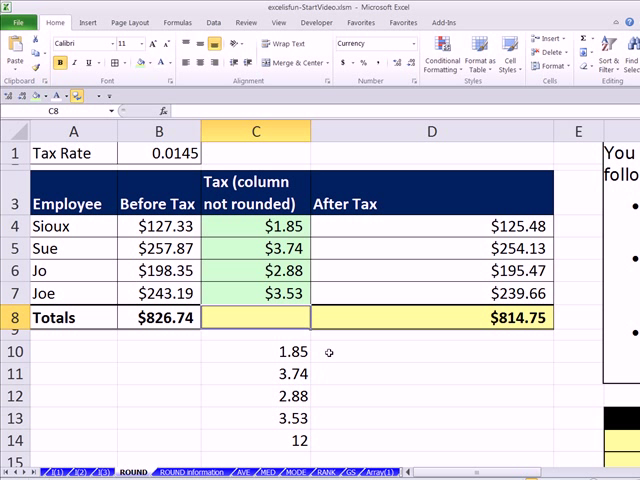
pyautogui.moveTo(285, 296)
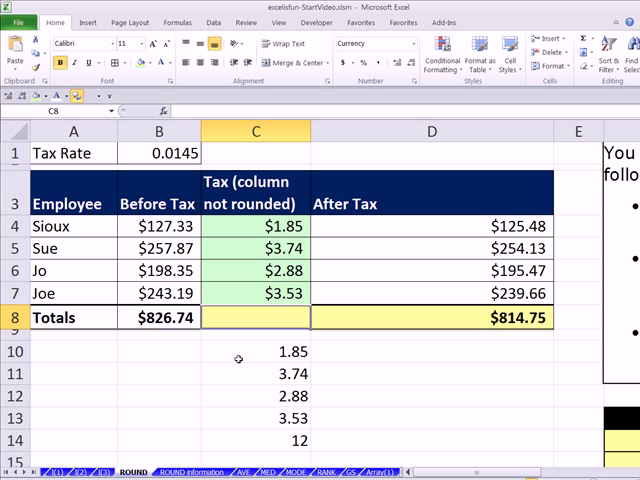
pyautogui.moveTo(262, 310)
pyautogui.write('=SUM(C4:C7)')
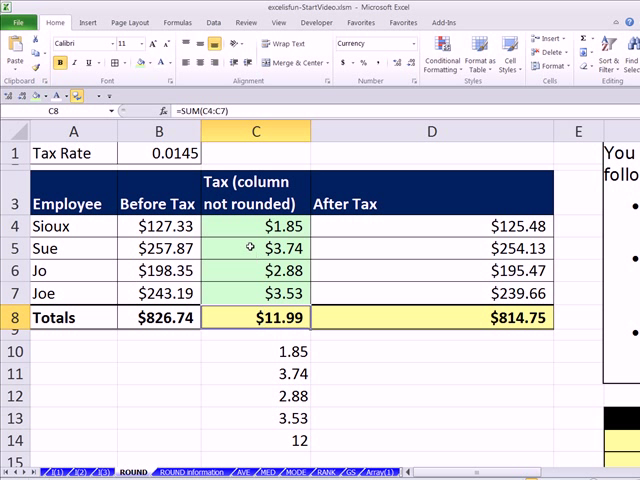
pyautogui.click(400, 62)
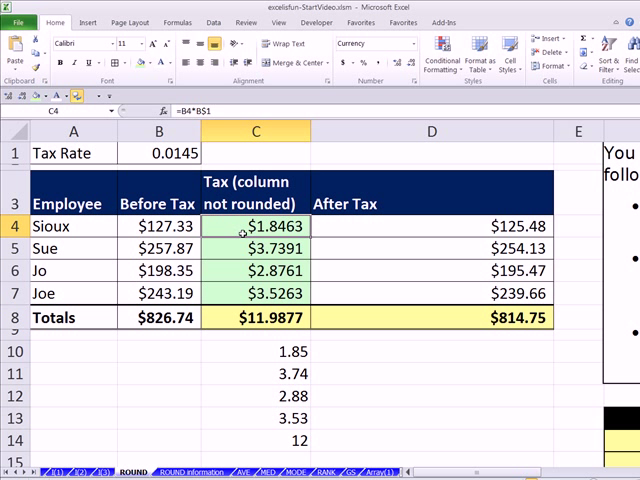
# Step: Edit Sioux's C4 tax formula into =ROUND(B4*B$1,2
pyautogui.doubleClick(258, 226)
pyautogui.write('ROUND(')
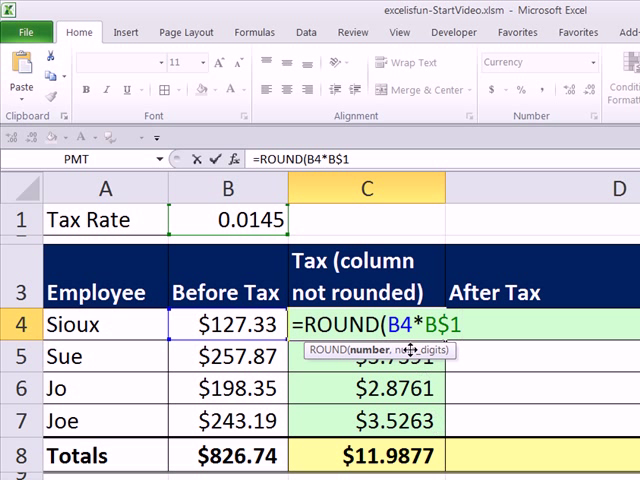
pyautogui.moveTo(408, 352)
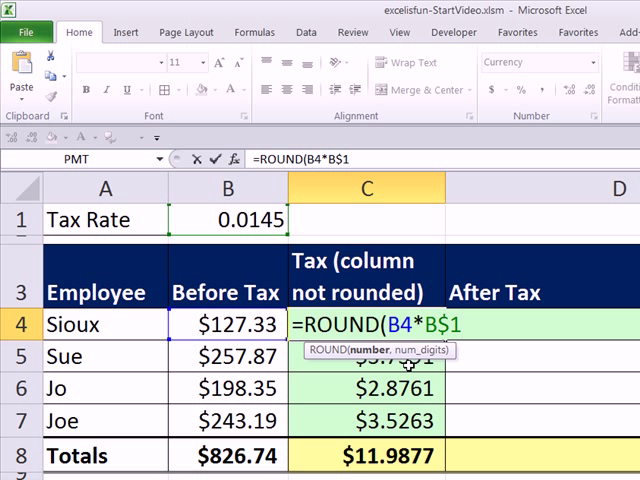
pyautogui.write(',')
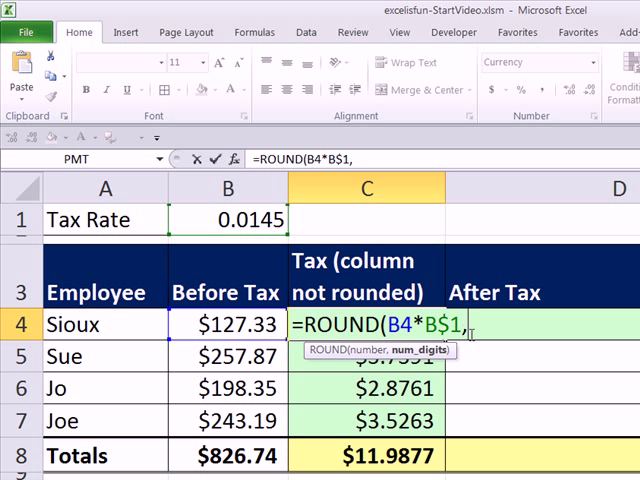
pyautogui.write('2')
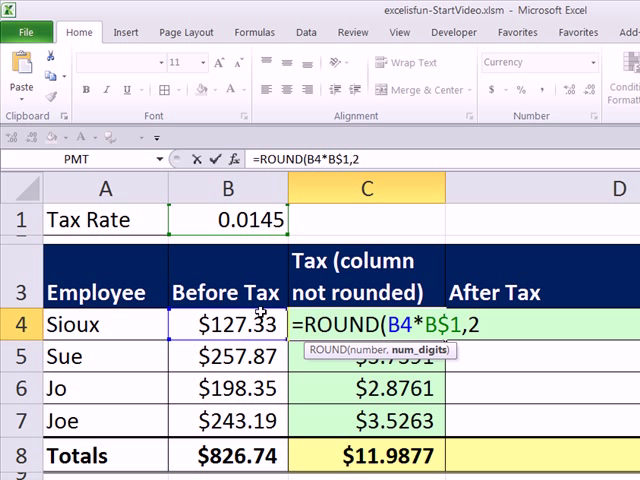
pyautogui.moveTo(236, 335)
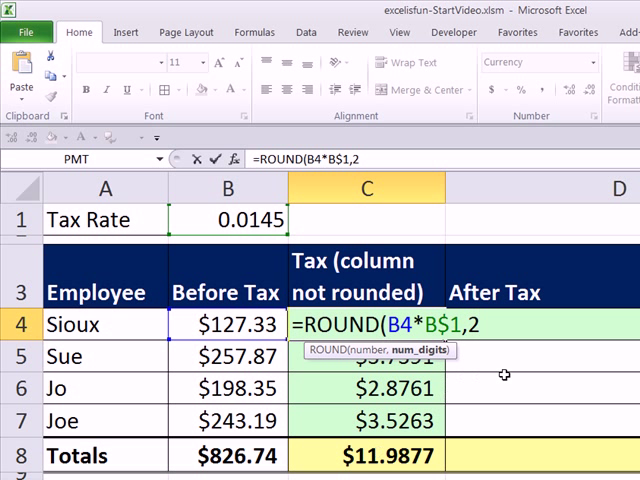
# Step: Confirm =ROUND(B4*B$1,2) in C4 and fill it down to C7, totalling $12.00
pyautogui.press('Return')
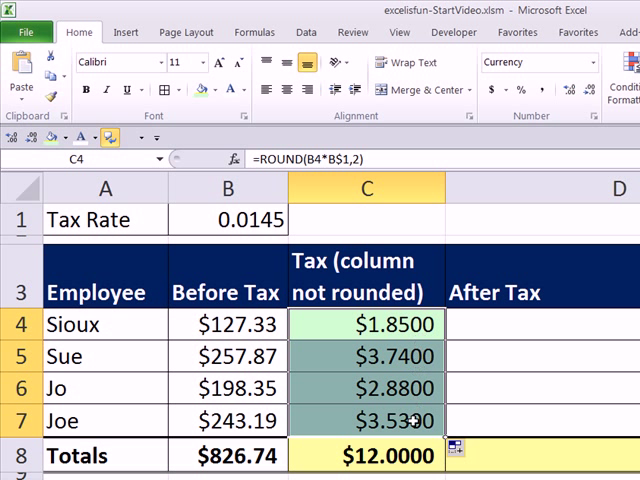
pyautogui.moveTo(388, 388)
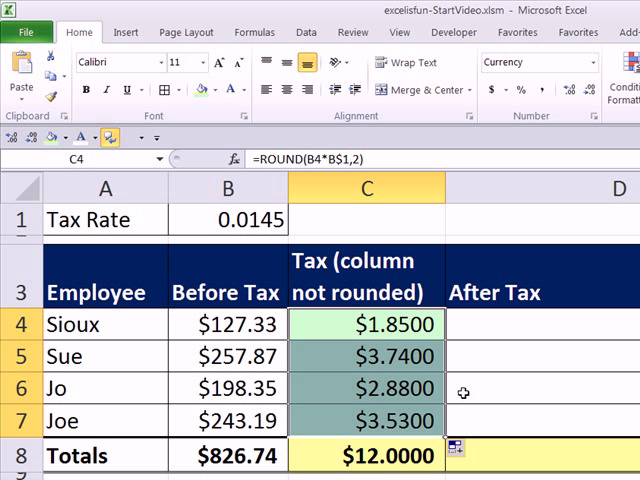
pyautogui.doubleClick(366, 324)
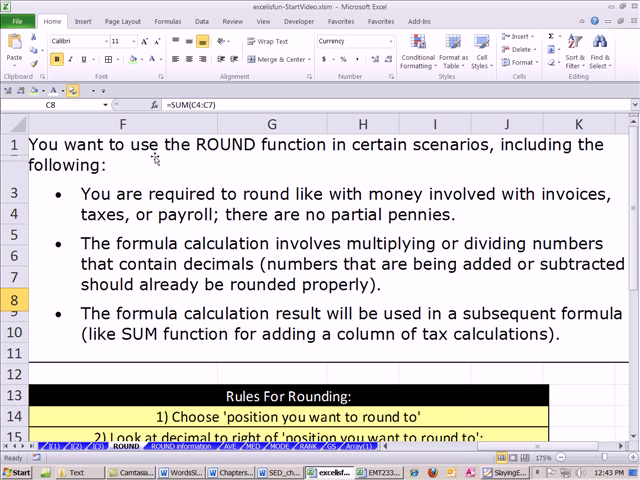
pyautogui.moveTo(210, 215)
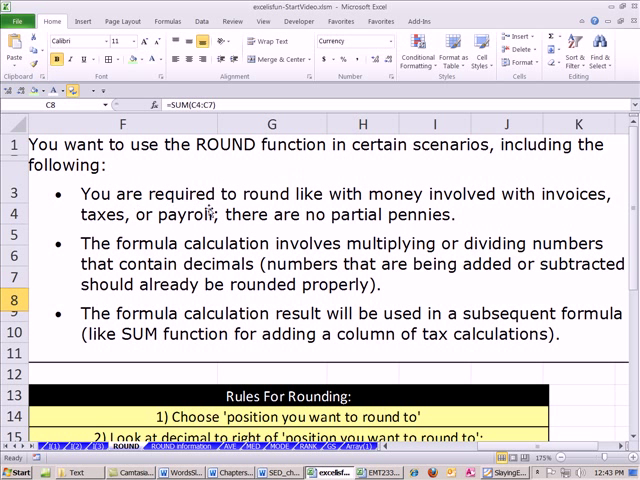
pyautogui.moveTo(252, 228)
pyautogui.write('=ROUND(B4*B$1,2)')
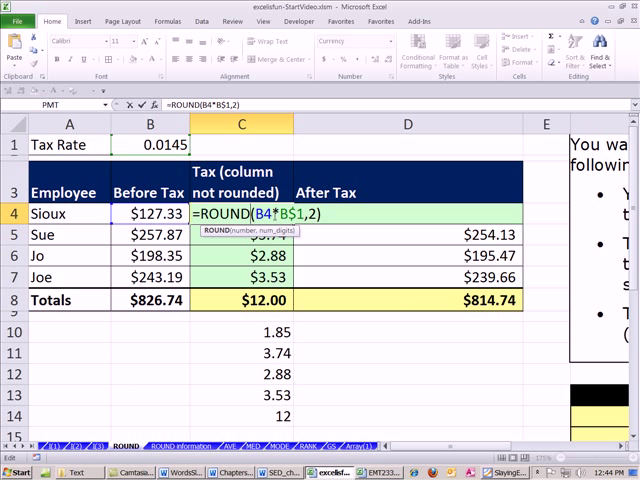
# Step: Leave C4's formula unchanged and show the rounded taxes at two decimals
pyautogui.press('Return')
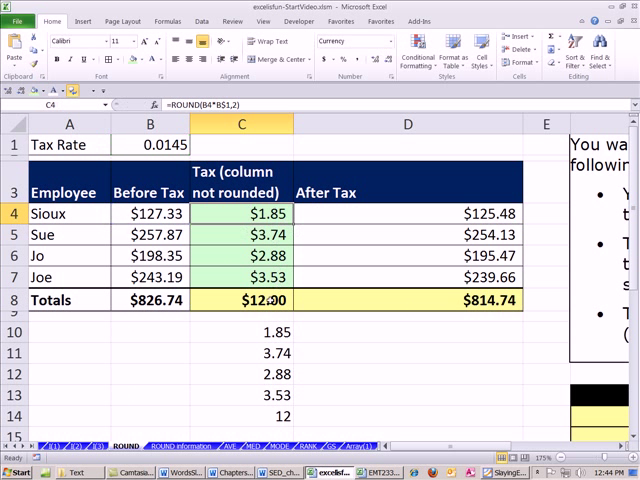
pyautogui.click(240, 300)
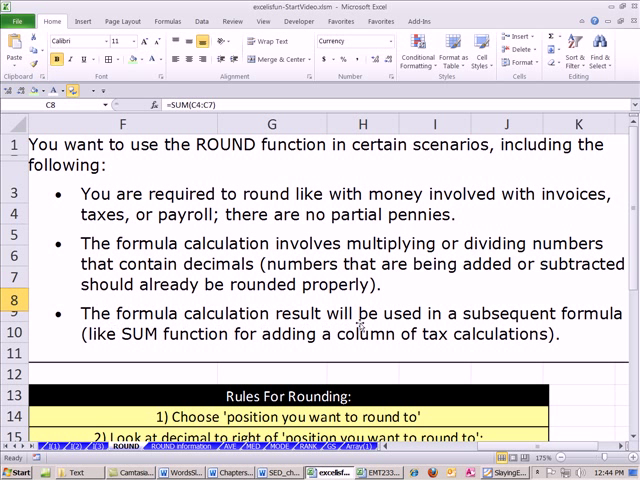
pyautogui.moveTo(97, 353)
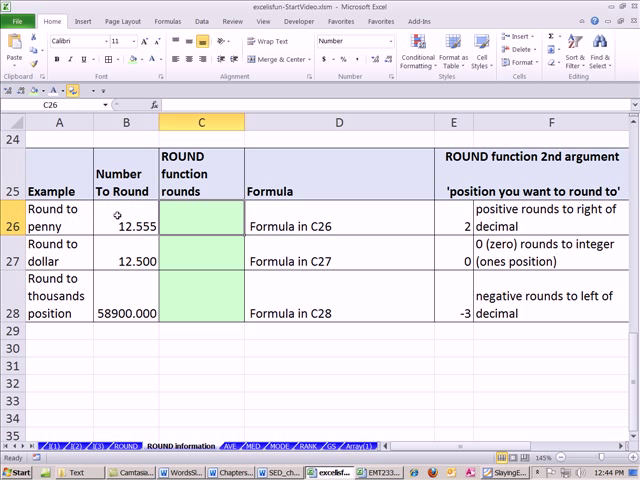
pyautogui.moveTo(273, 331)
pyautogui.write('=ROUND(B26,')
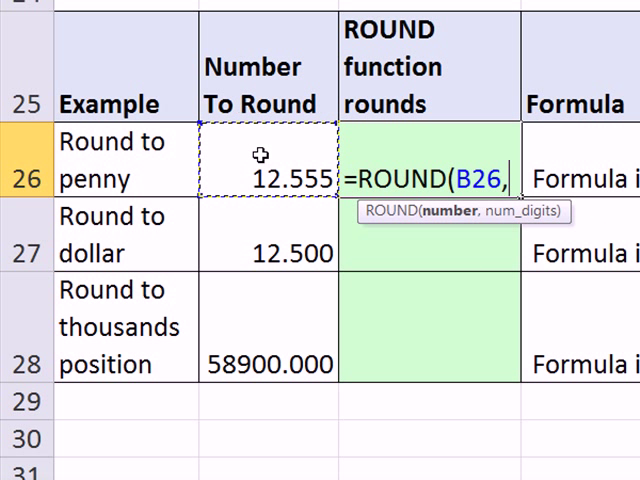
# Step: Enter =ROUND(B26,2), =ROUND(B27,0) and =ROUND(B28,-3) to round to penny, dollar and thousands
pyautogui.write('2')
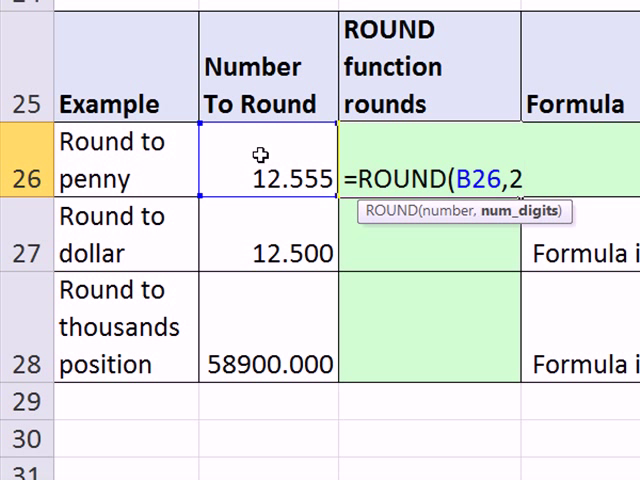
pyautogui.press('Return')
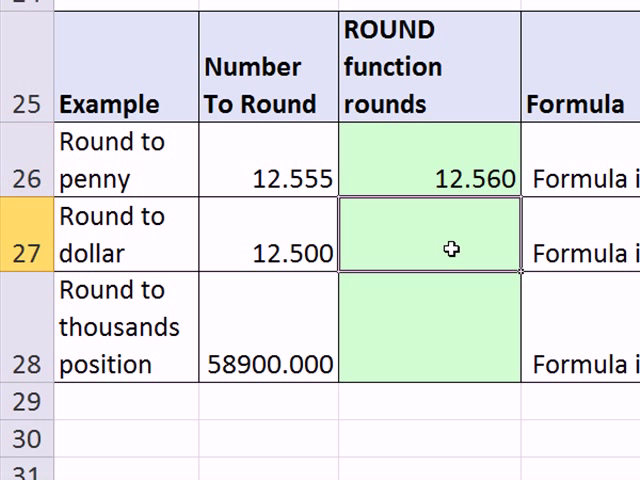
pyautogui.write('=rou')
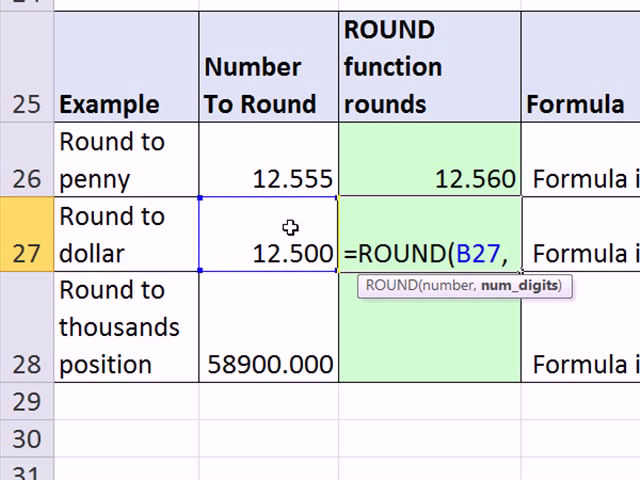
pyautogui.write('0')
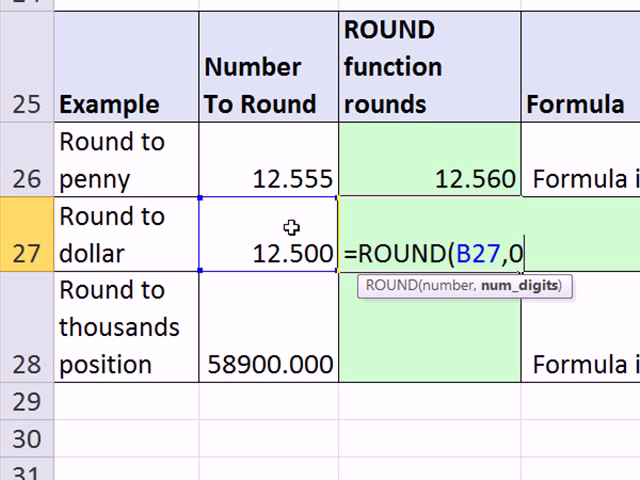
pyautogui.press('Return')
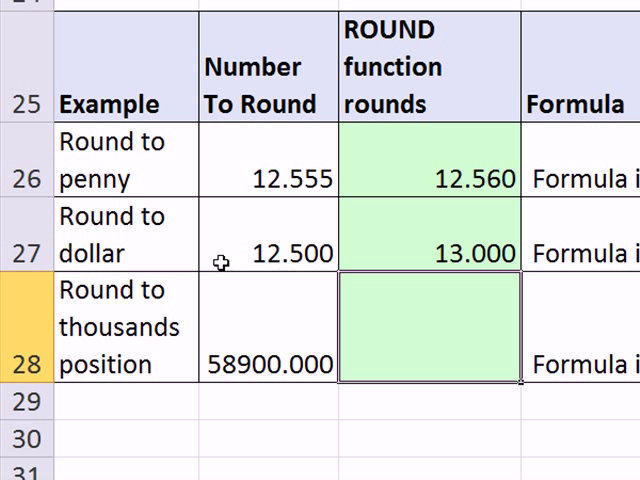
pyautogui.write('=ROUND(B28,-3')
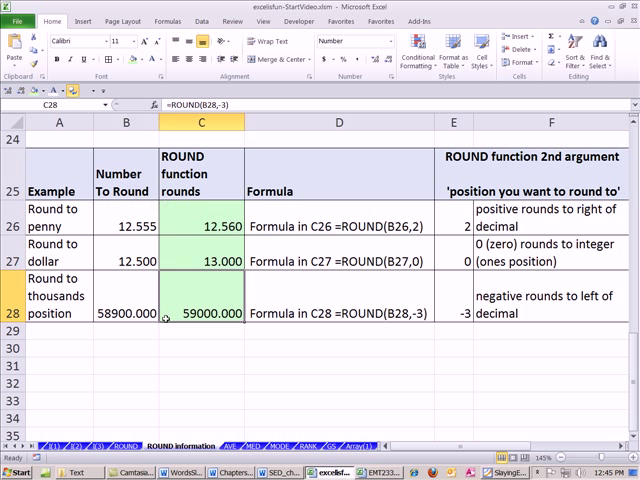
pyautogui.moveTo(456, 225)
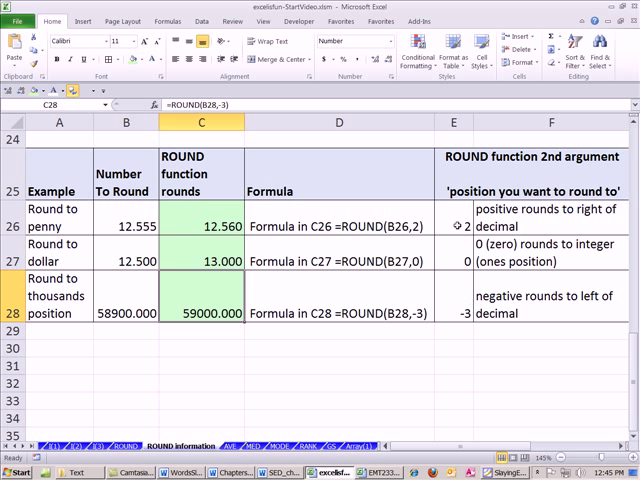
pyautogui.moveTo(456, 292)
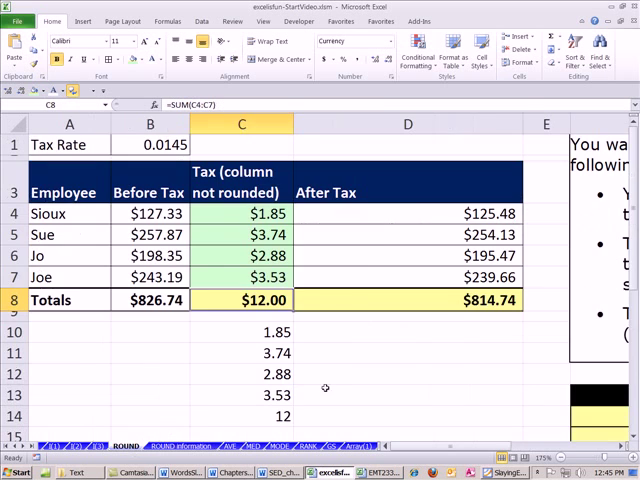
pyautogui.hscroll(3)
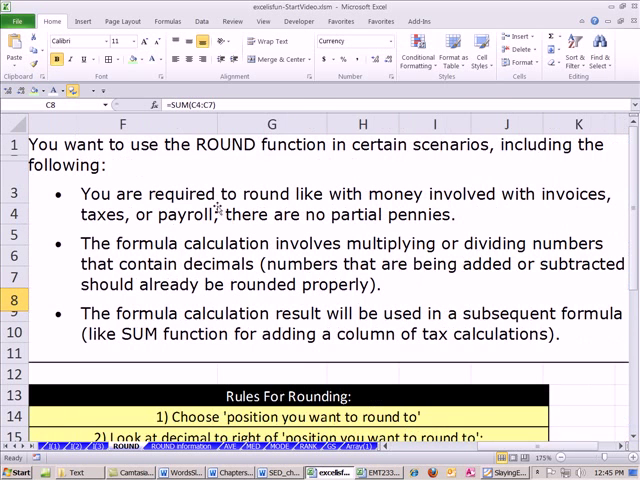